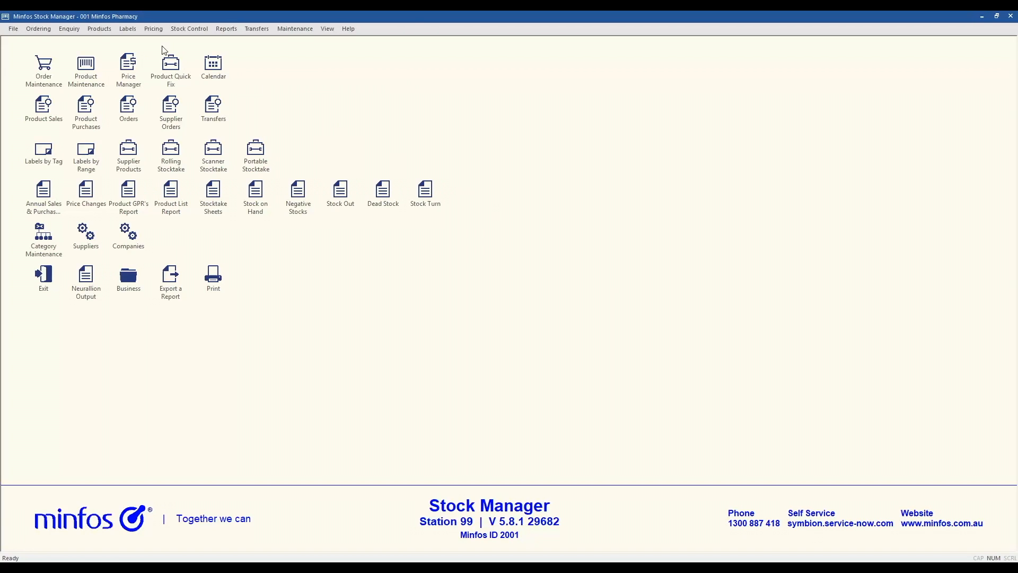
{"action": "mouse_move", "coordinate": [142, 51]}
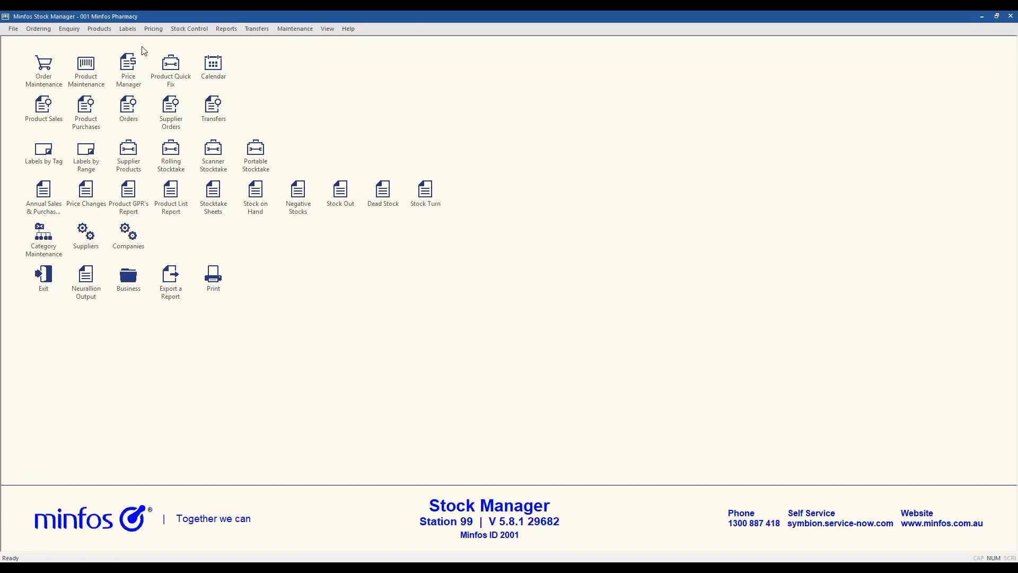
Open the Products menu to browse its product functions.
{"action": "left_click", "coordinate": [98, 28]}
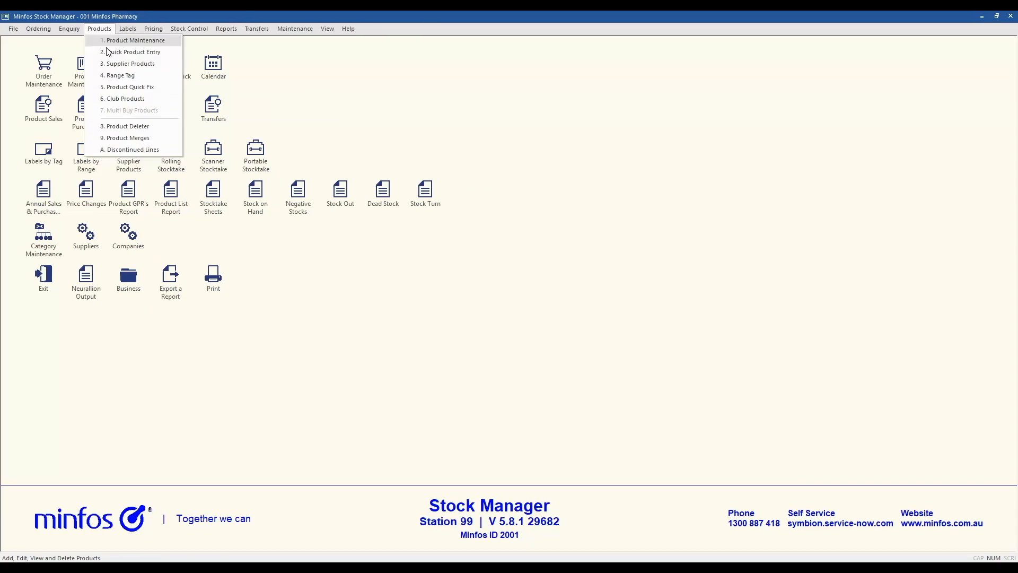
{"action": "mouse_move", "coordinate": [130, 87]}
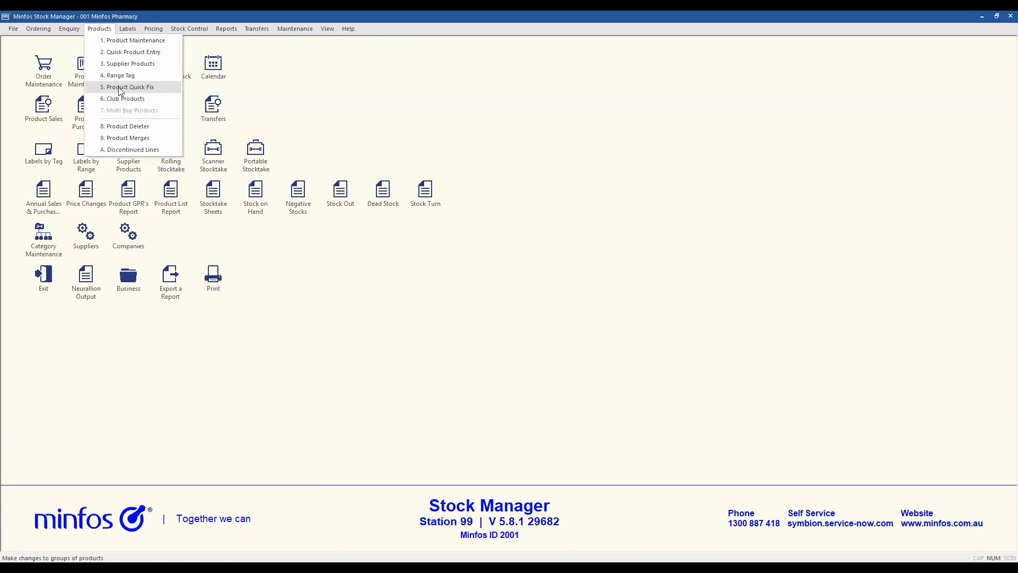
Start Product Quick Fix sorted by 7. Location for location 117 CHILDREN'S WALL.
{"action": "left_click", "coordinate": [127, 86]}
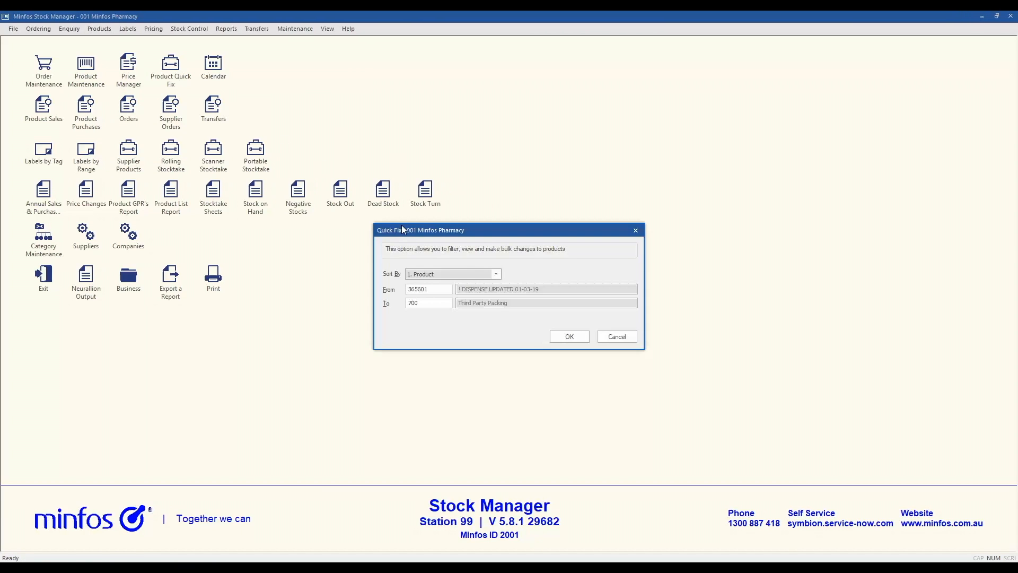
{"action": "mouse_move", "coordinate": [497, 277]}
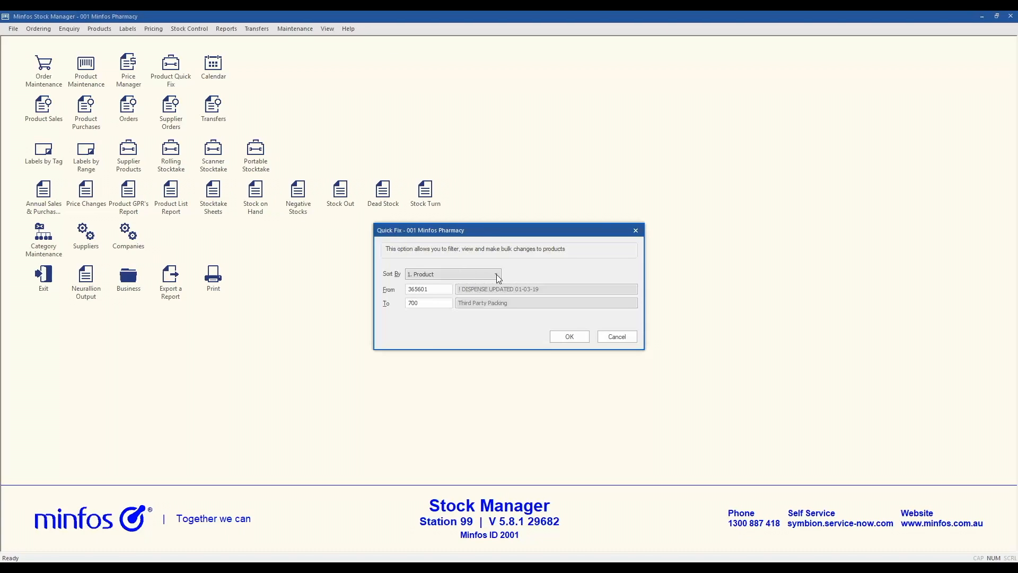
{"action": "left_click", "coordinate": [497, 274]}
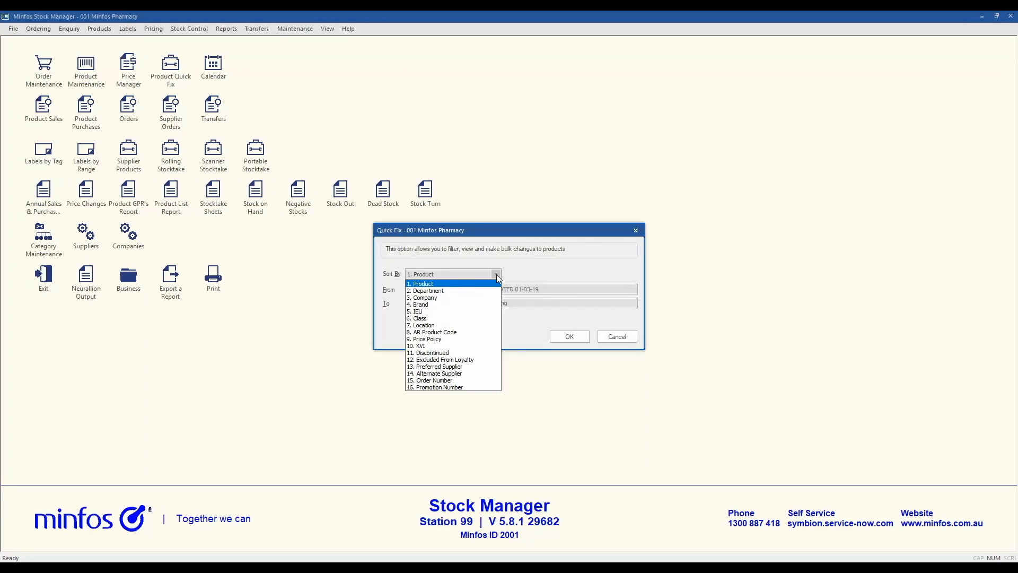
{"action": "left_click", "coordinate": [421, 325]}
{"action": "type", "text": "117"}
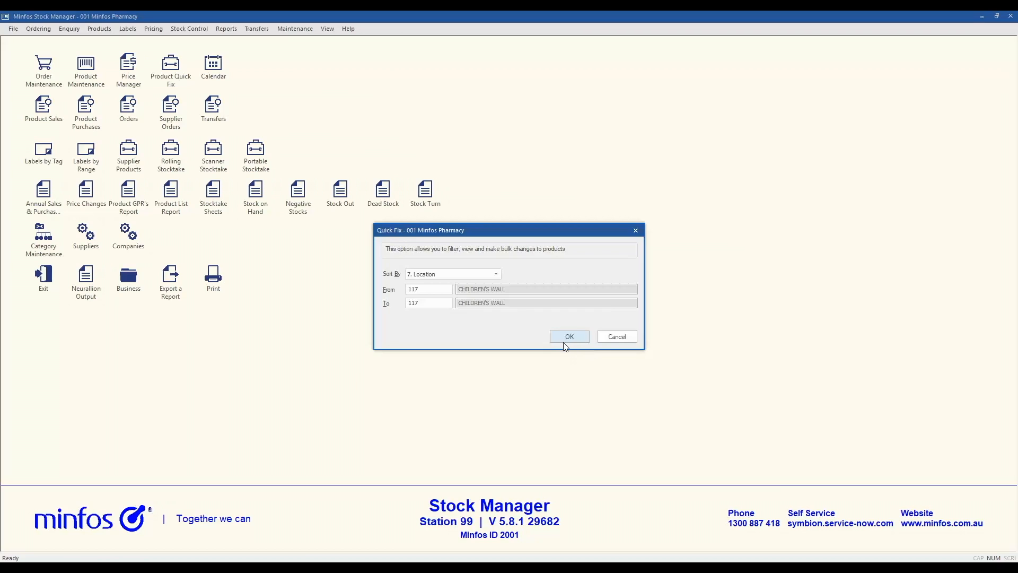
{"action": "left_click", "coordinate": [568, 337]}
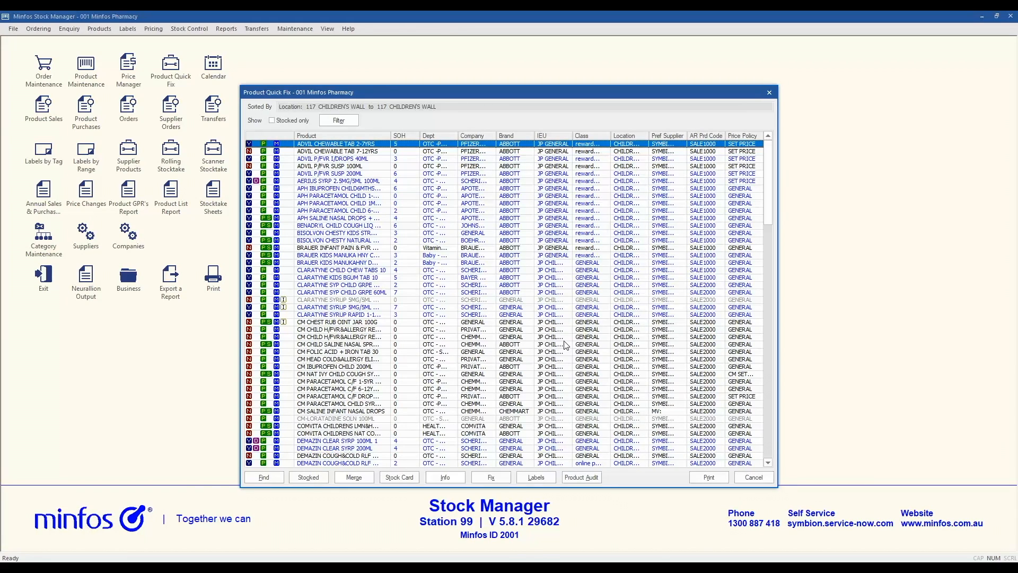
{"action": "mouse_move", "coordinate": [367, 167]}
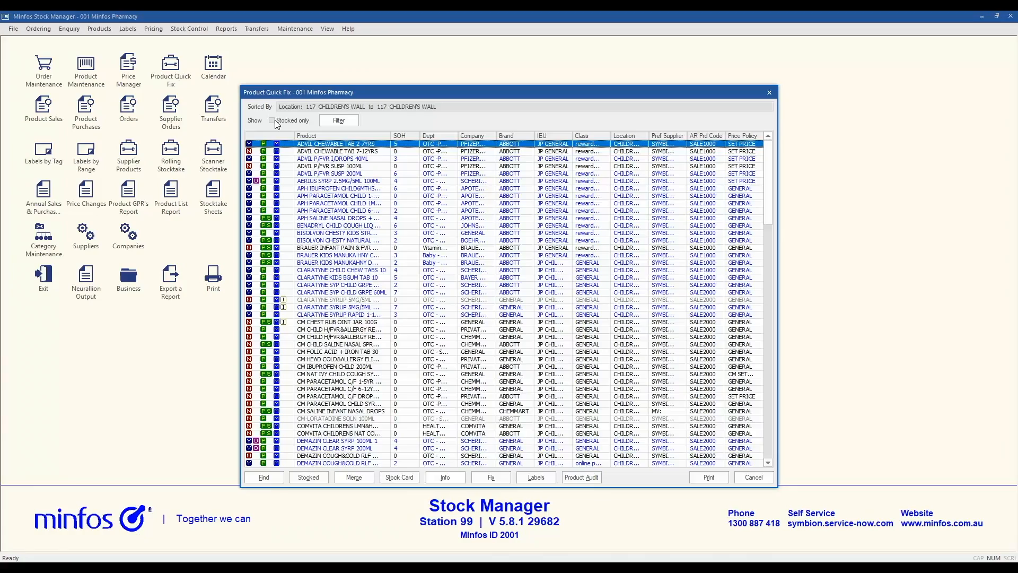
Restrict the Children's Wall list to stocked products and bring up the Filter options.
{"action": "left_click", "coordinate": [272, 120]}
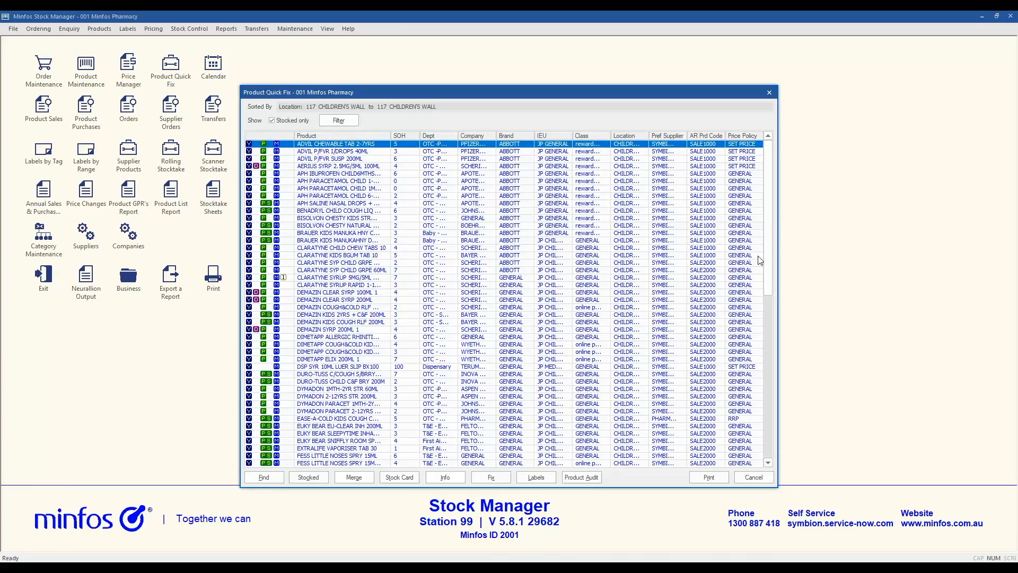
{"action": "scroll", "scroll_direction": "down", "scroll_amount": 3}
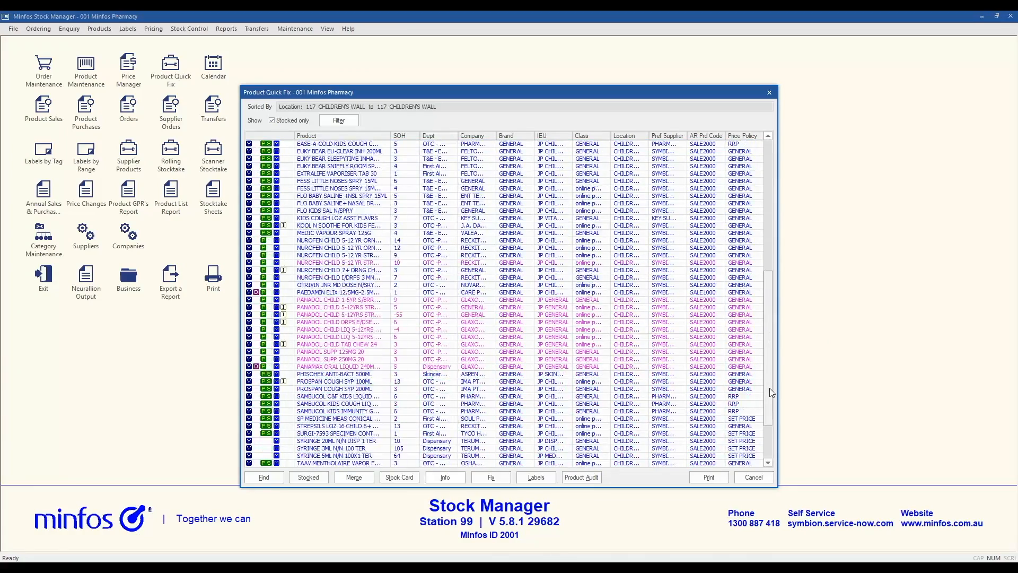
{"action": "scroll", "scroll_direction": "down", "scroll_amount": 3}
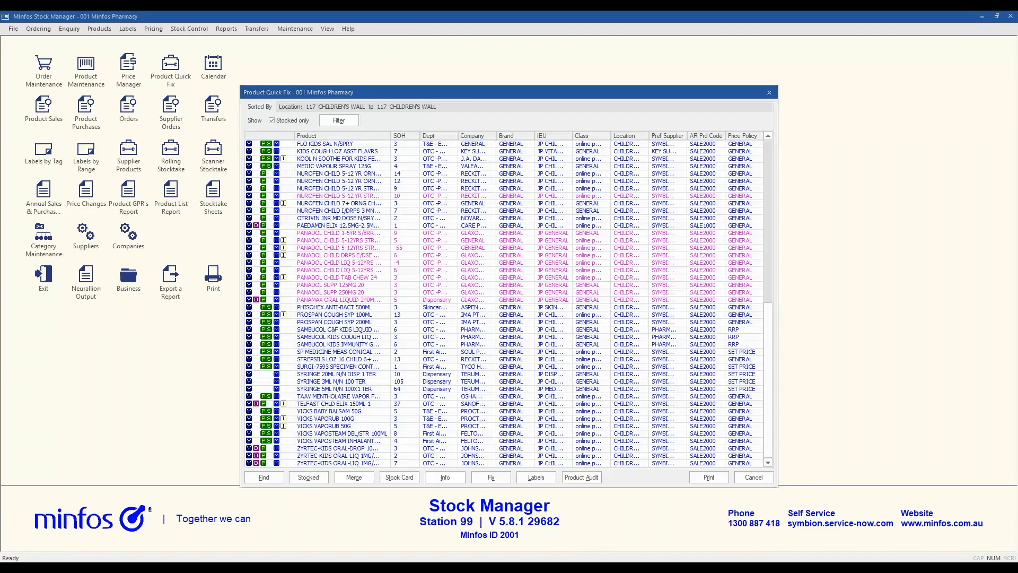
{"action": "left_click", "coordinate": [339, 121]}
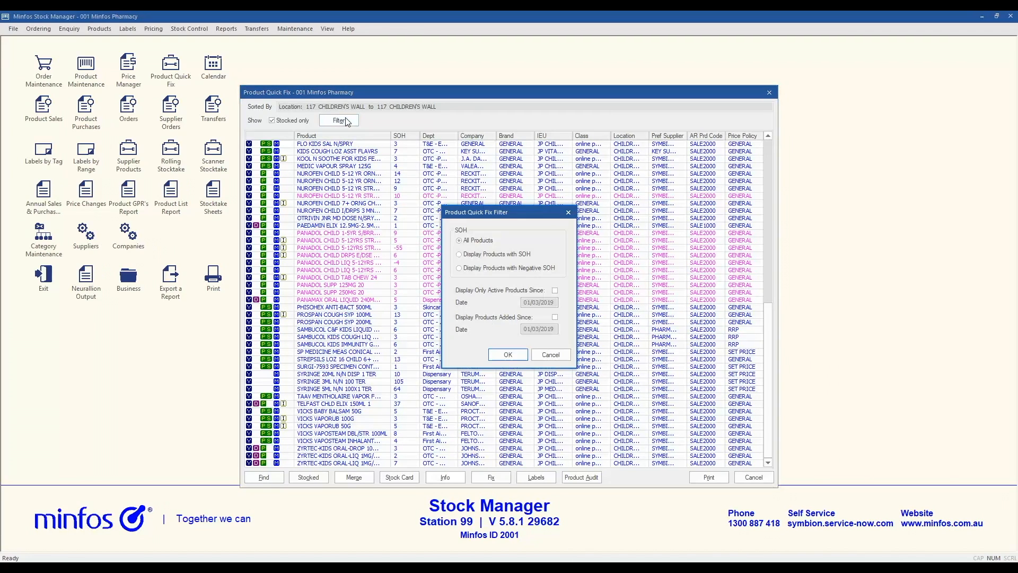
Try the SOH and active-since options, then apply Display Products with SOH.
{"action": "left_click", "coordinate": [459, 254]}
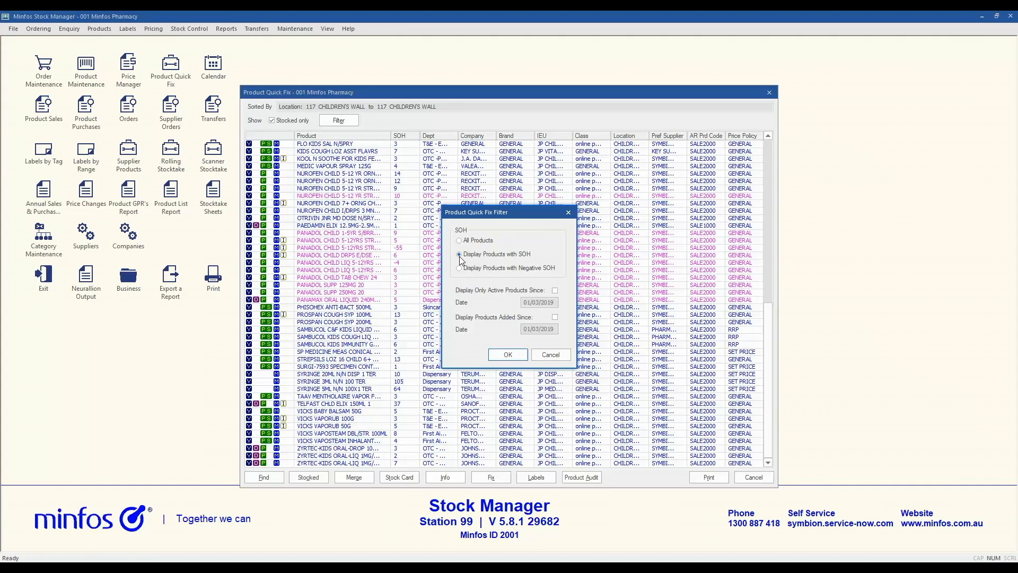
{"action": "left_click", "coordinate": [460, 254]}
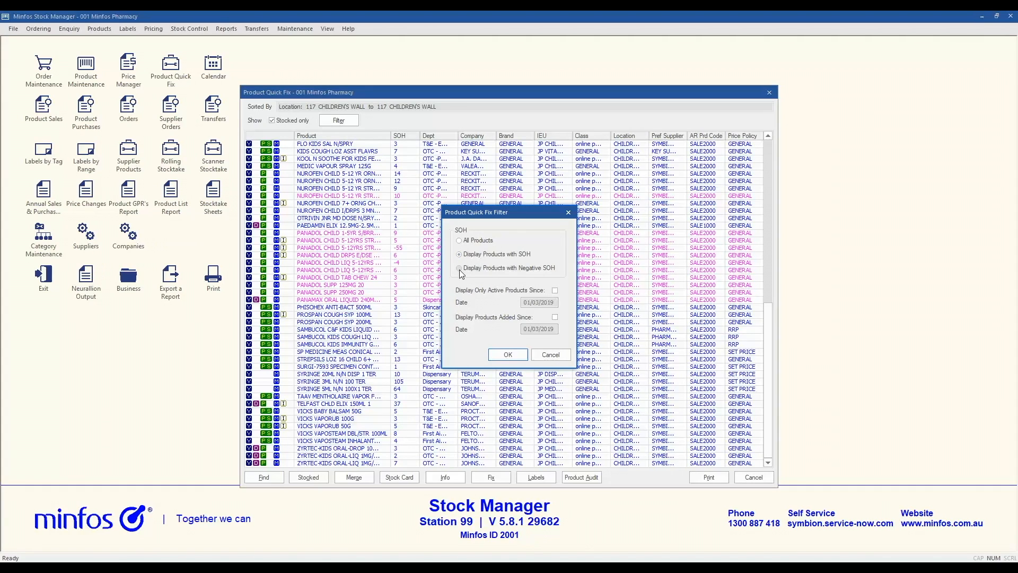
{"action": "left_click", "coordinate": [460, 267]}
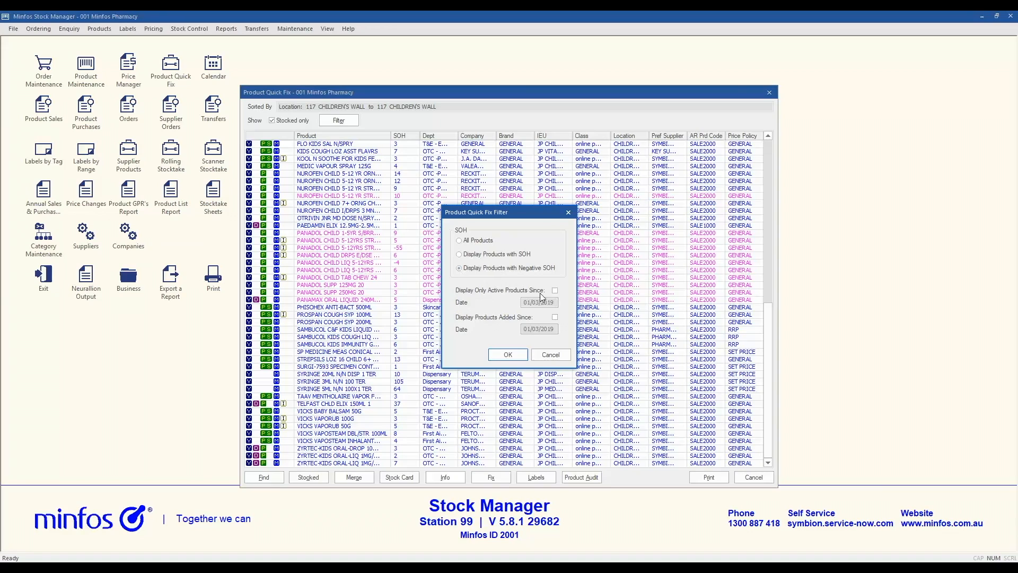
{"action": "left_click", "coordinate": [554, 290]}
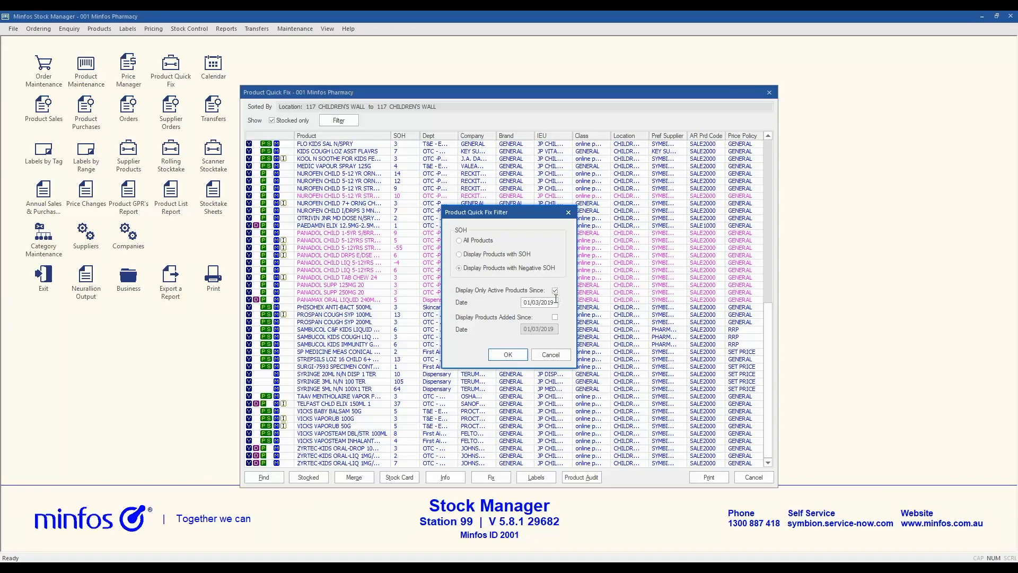
{"action": "left_click", "coordinate": [539, 302]}
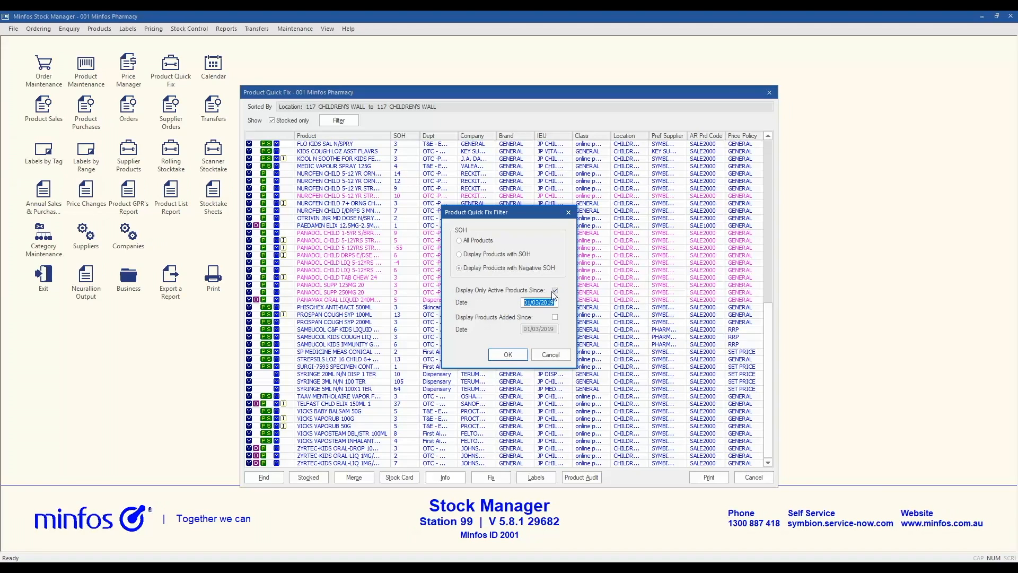
{"action": "left_click", "coordinate": [555, 290]}
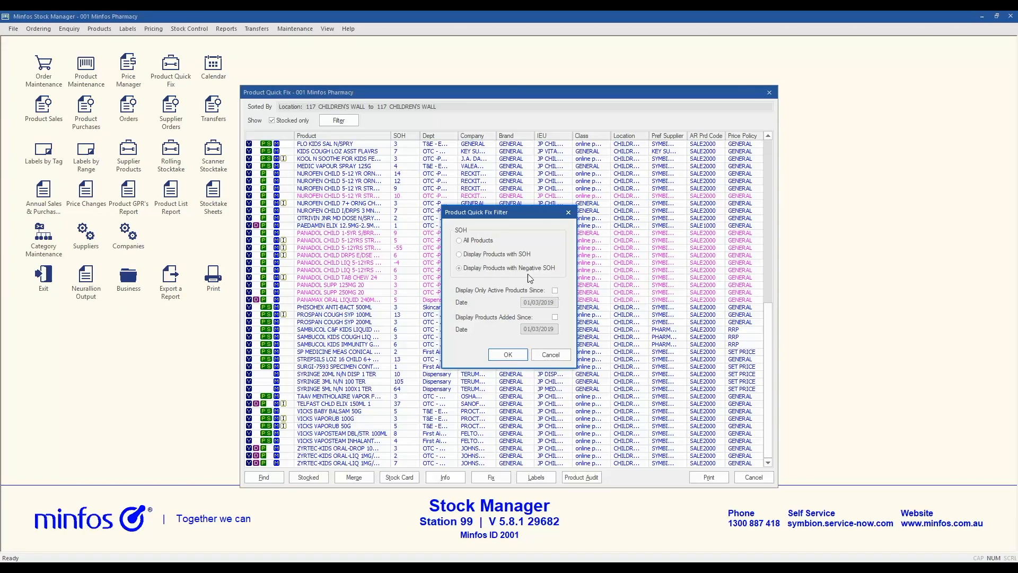
{"action": "left_click", "coordinate": [459, 254]}
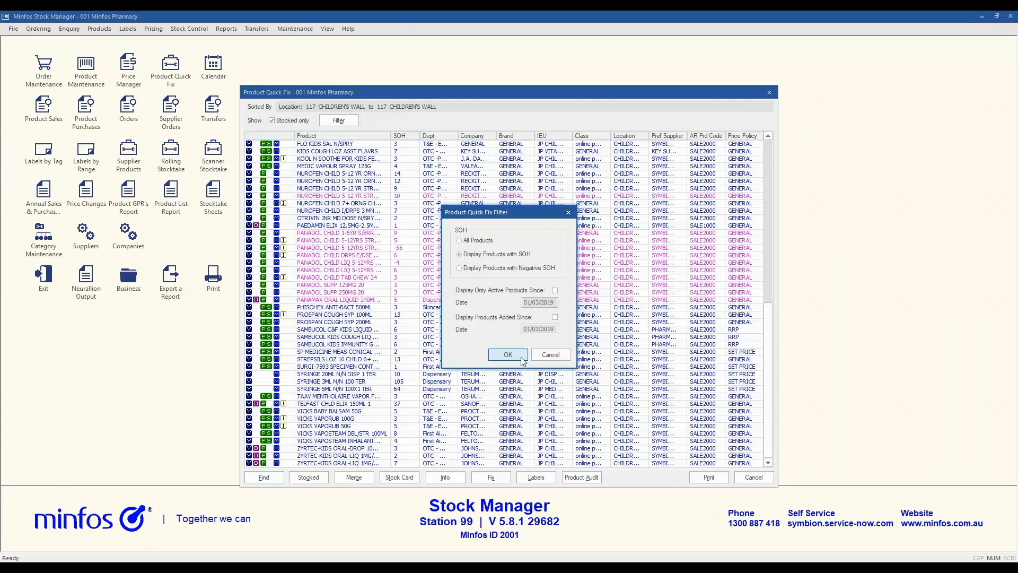
{"action": "left_click", "coordinate": [508, 355]}
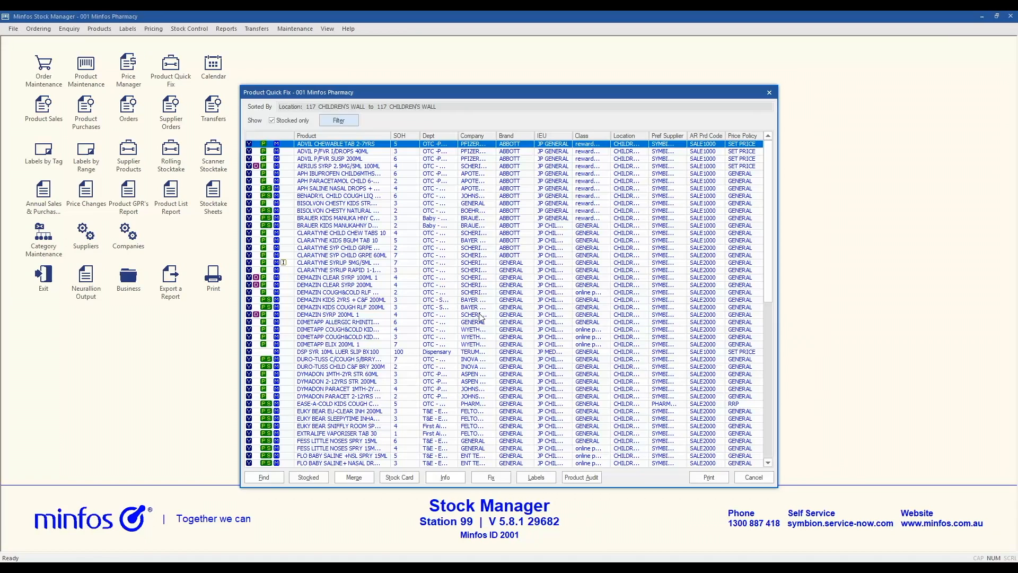
Untick Stocked only so unstocked Children's Wall products appear again.
{"action": "left_click", "coordinate": [271, 120]}
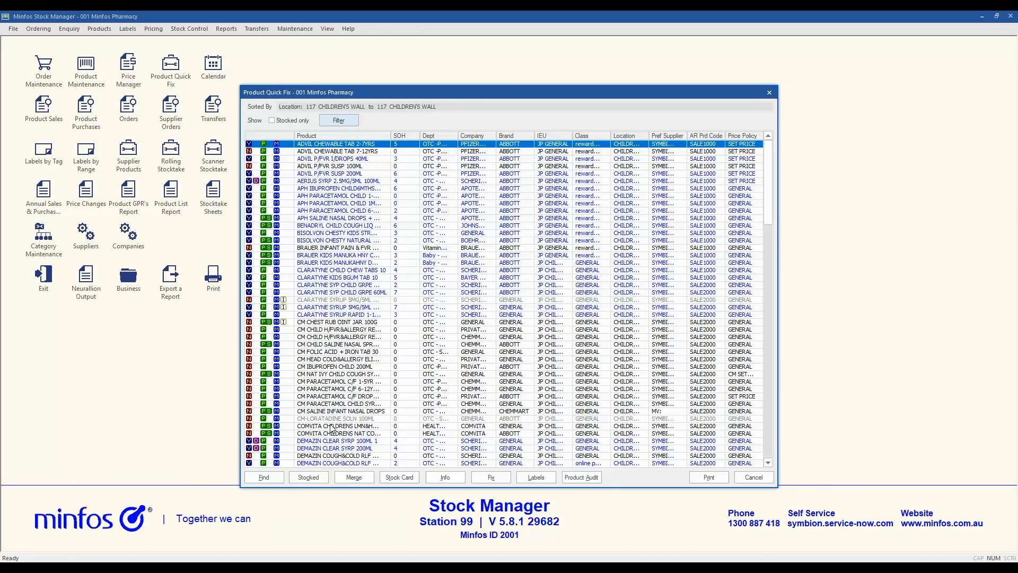
Search the list for 'panadol' to jump to the Panadol products.
{"action": "left_click", "coordinate": [263, 477]}
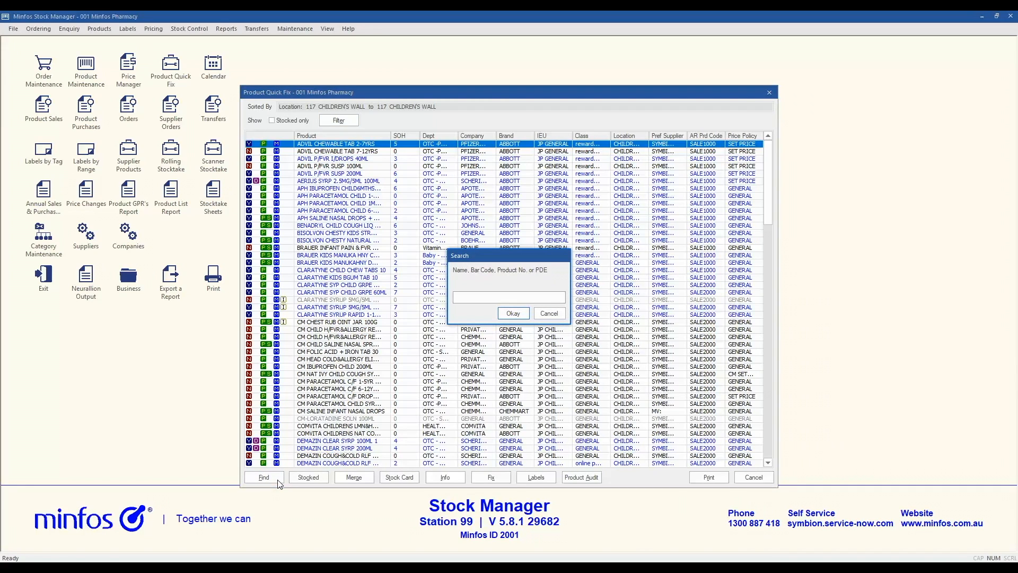
{"action": "mouse_move", "coordinate": [500, 336]}
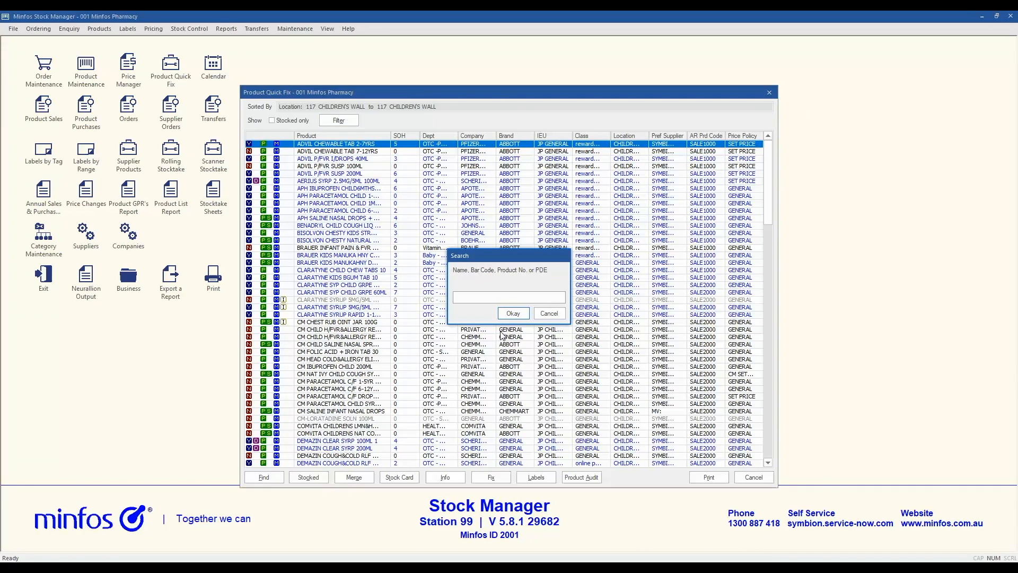
{"action": "type", "text": "panadol"}
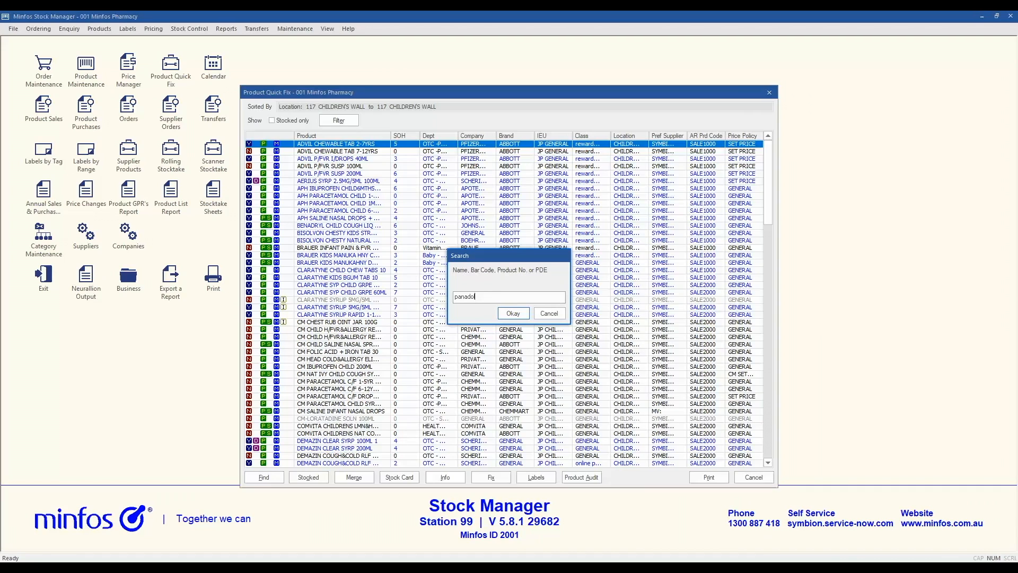
{"action": "left_click", "coordinate": [512, 313]}
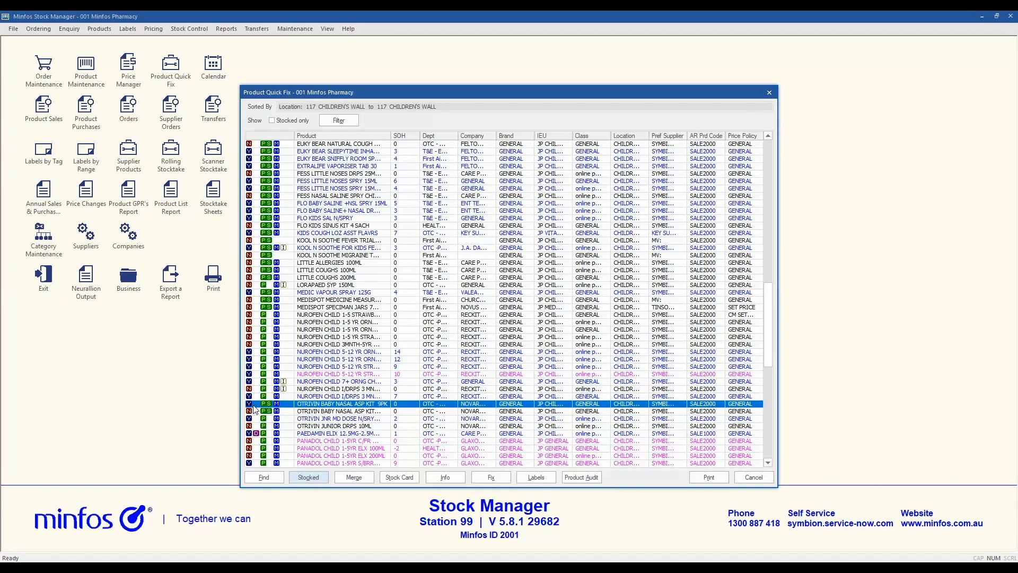
{"action": "mouse_move", "coordinate": [336, 344]}
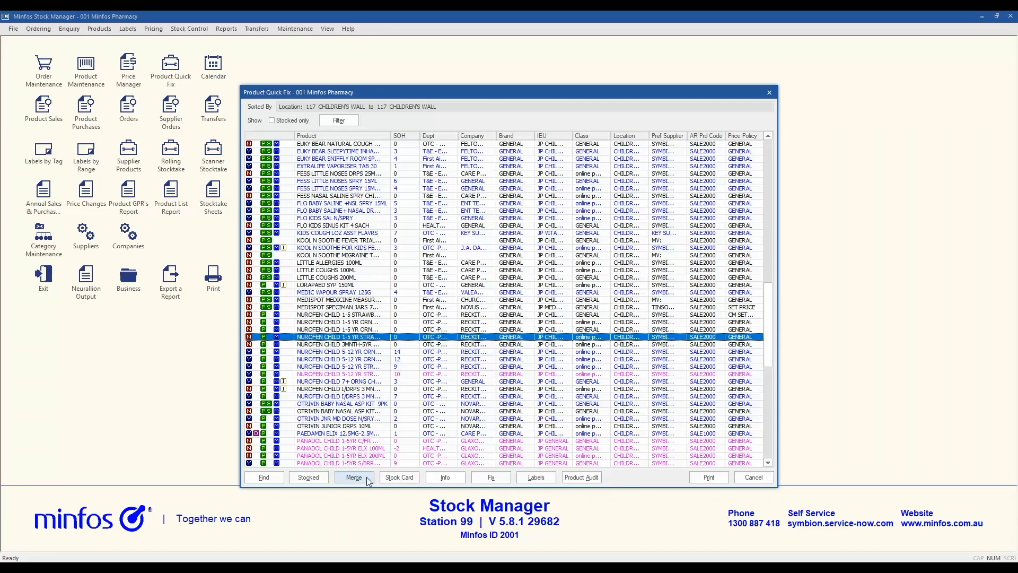
{"action": "left_click", "coordinate": [354, 478]}
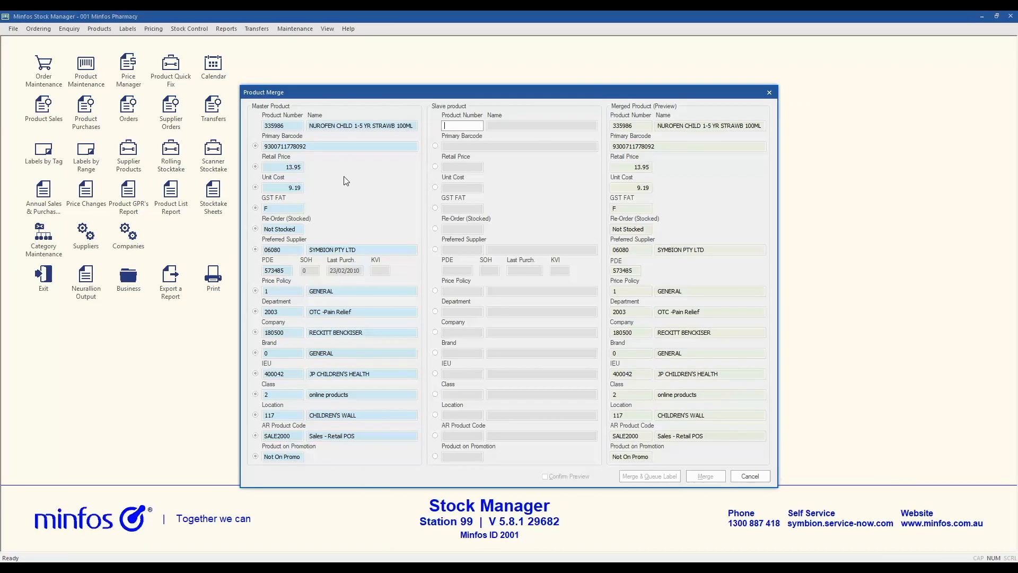
{"action": "mouse_move", "coordinate": [377, 143]}
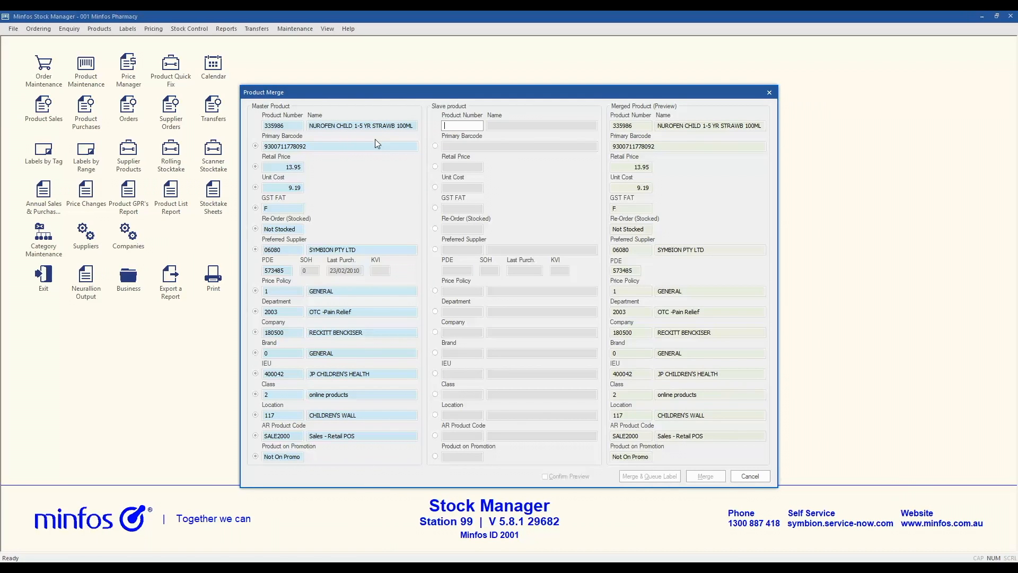
{"action": "left_click", "coordinate": [749, 477]}
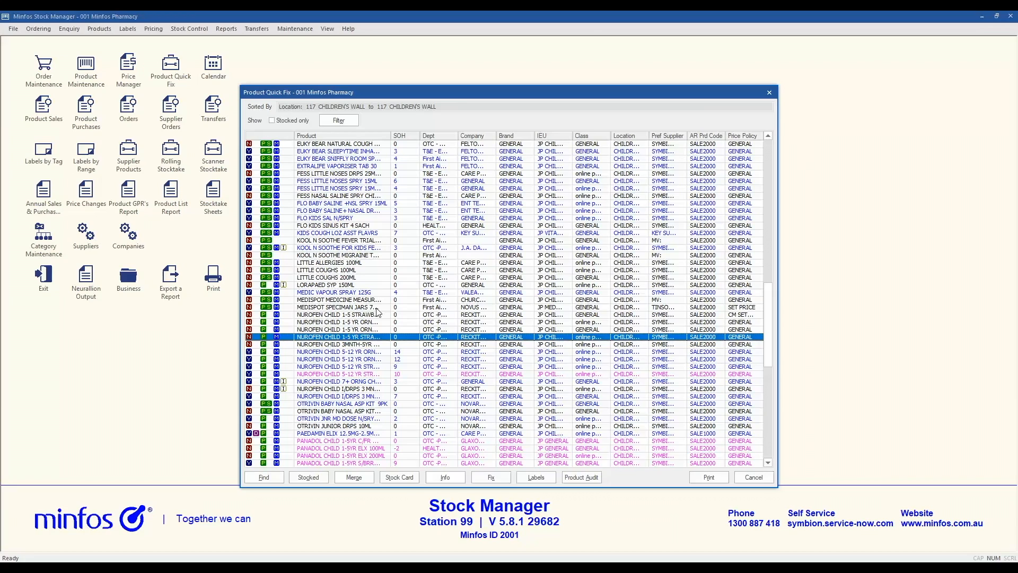
{"action": "double_click", "coordinate": [338, 336]}
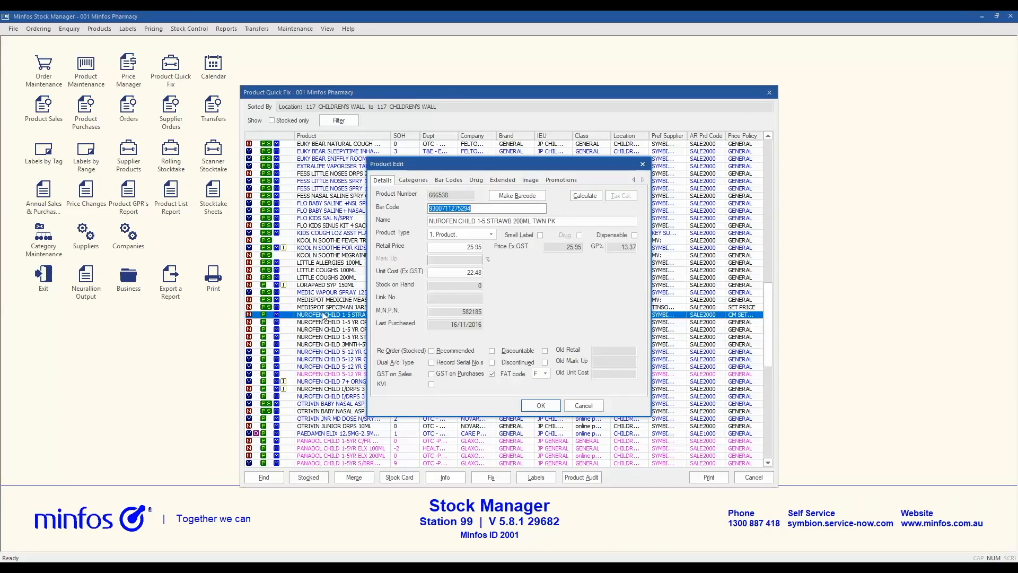
{"action": "left_click", "coordinate": [540, 405]}
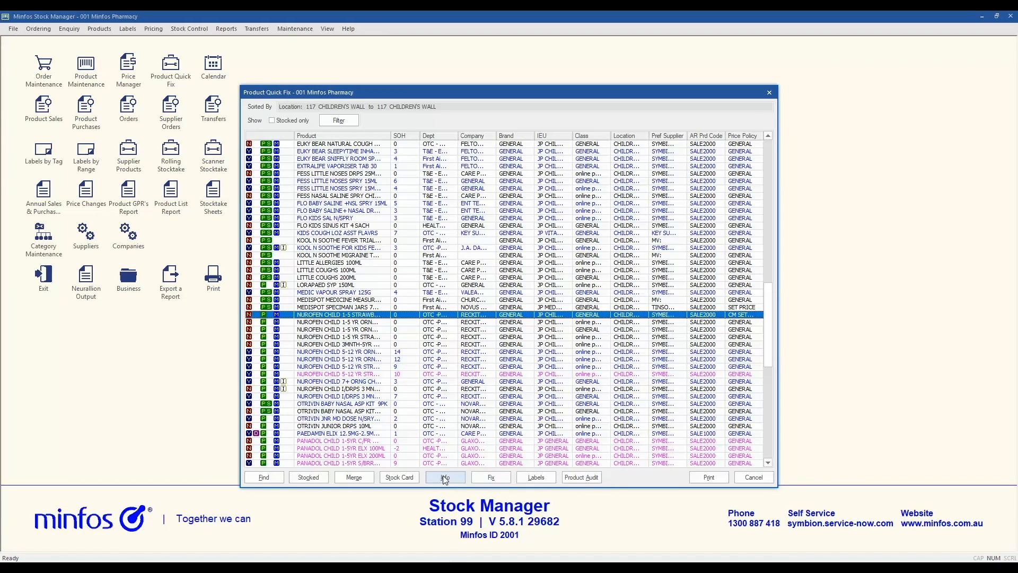
Save the note 'only order this product on friday' on Nurofen Child Strawberry Twin Pack.
{"action": "left_click", "coordinate": [445, 479]}
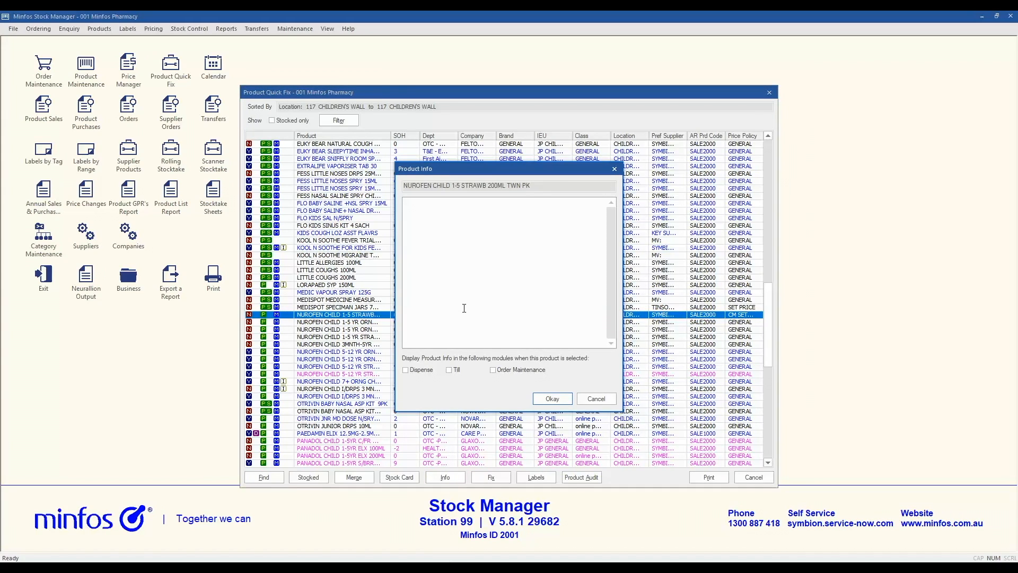
{"action": "type", "text": "c"}
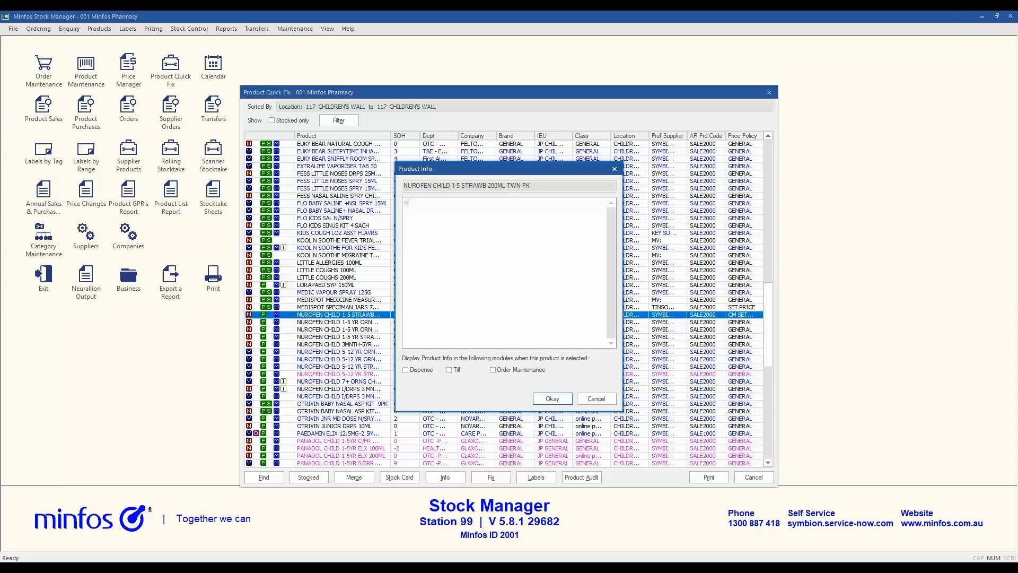
{"action": "type", "text": "only on"}
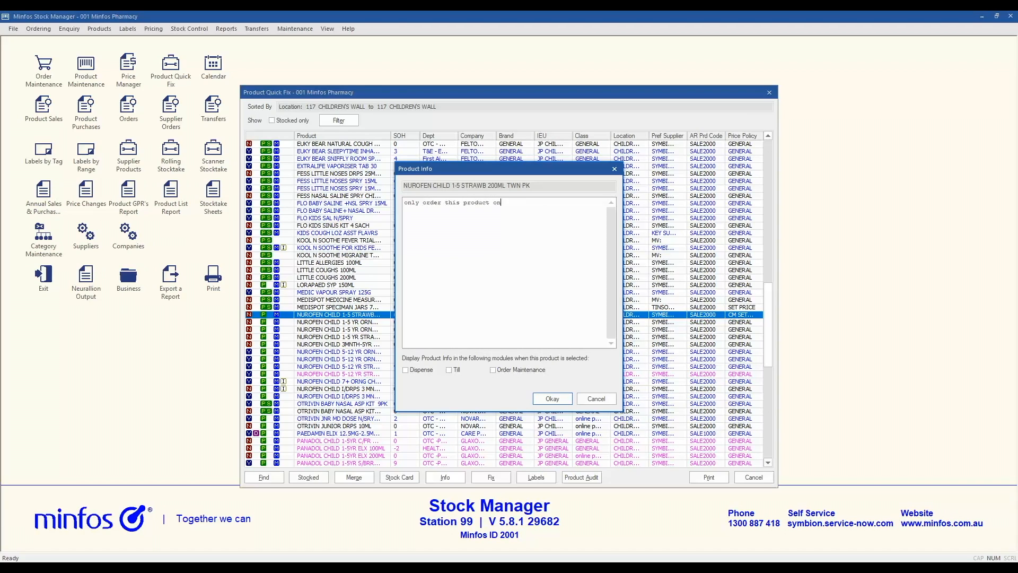
{"action": "type", "text": "friday"}
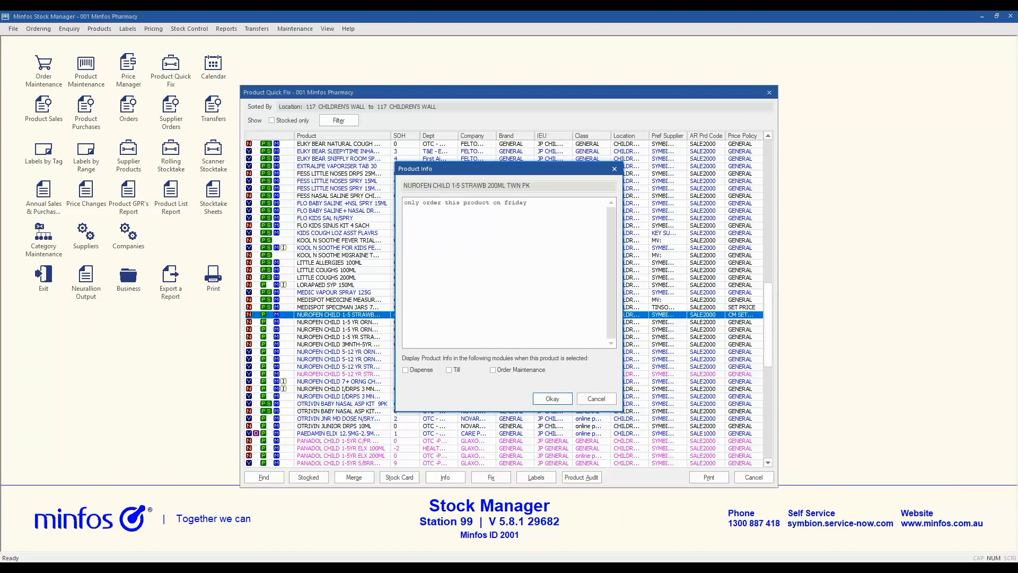
{"action": "left_click", "coordinate": [448, 370]}
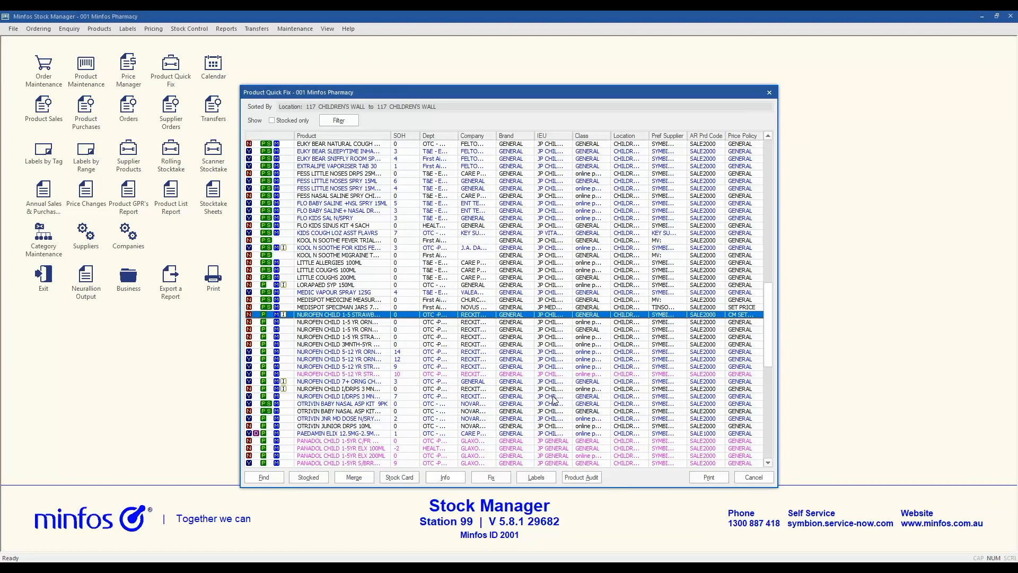
{"action": "mouse_move", "coordinate": [509, 444]}
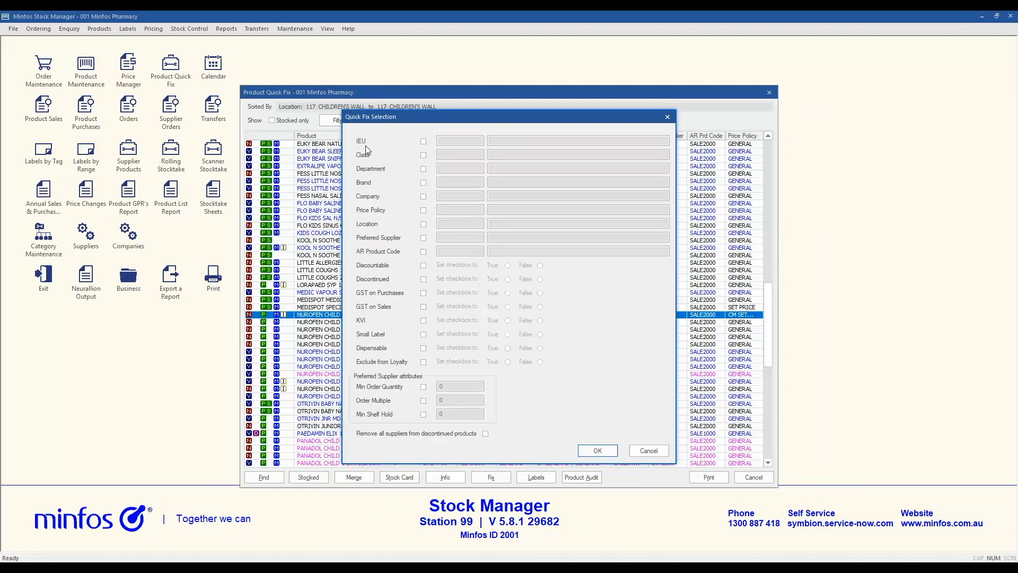
{"action": "mouse_move", "coordinate": [424, 317]}
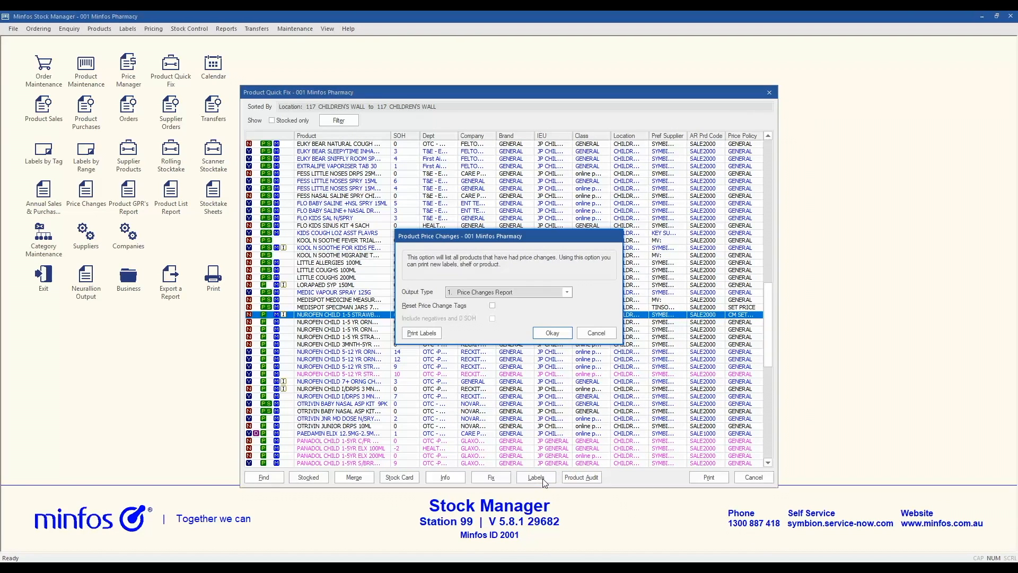
Set Output Type to 2. Send to Labels Queue, then review and cancel tagged label printing.
{"action": "left_click", "coordinate": [566, 292]}
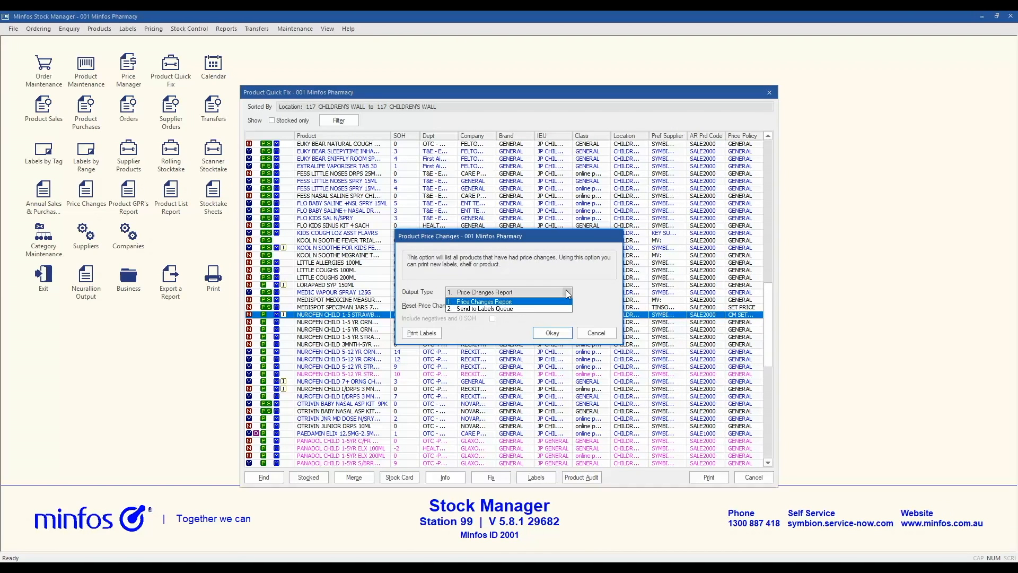
{"action": "left_click", "coordinate": [486, 309]}
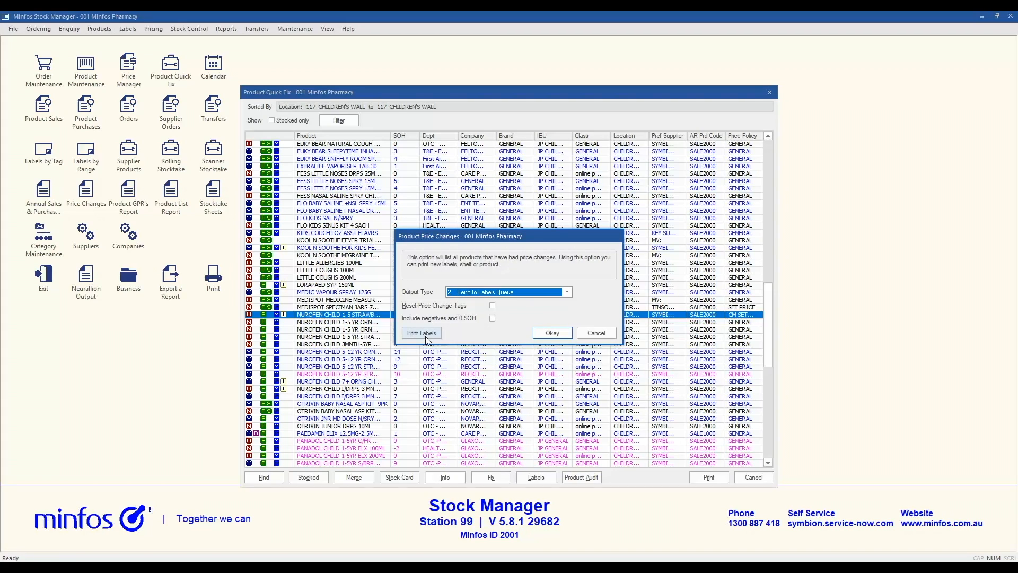
{"action": "left_click", "coordinate": [420, 332]}
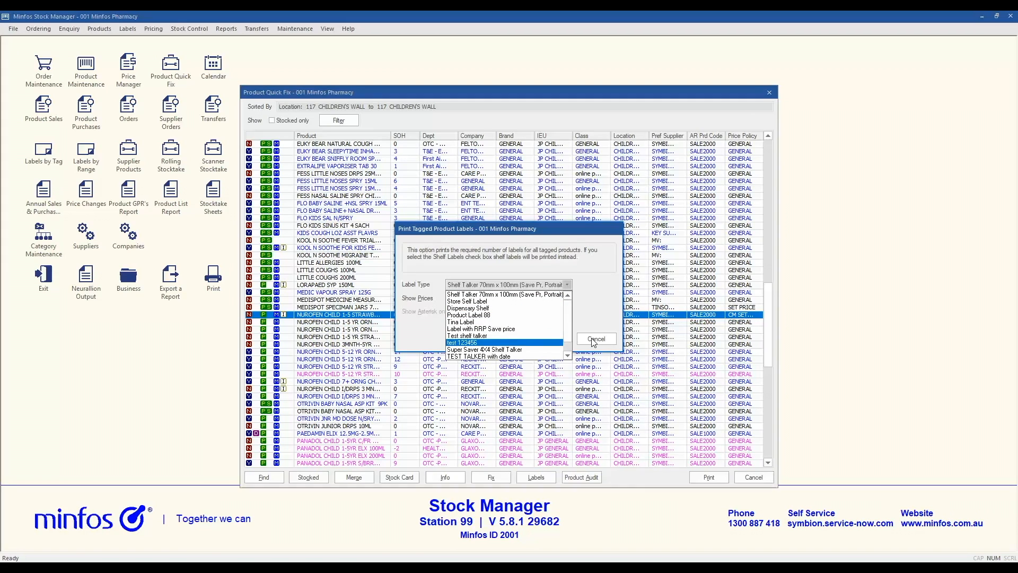
{"action": "left_click", "coordinate": [594, 339]}
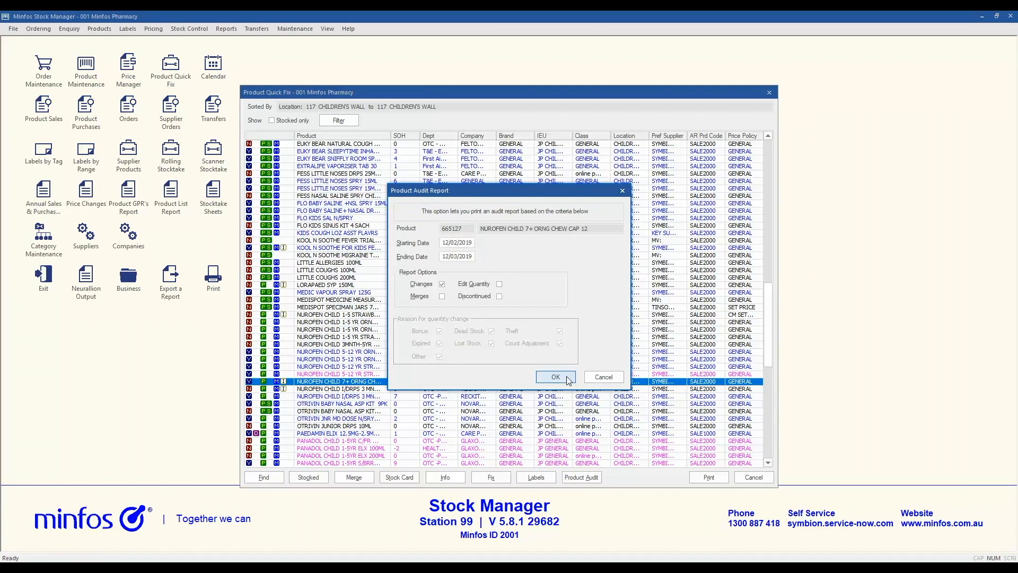
Run the audit report and preview the 17-page location 117 Quick Fix Report.
{"action": "left_click", "coordinate": [554, 377]}
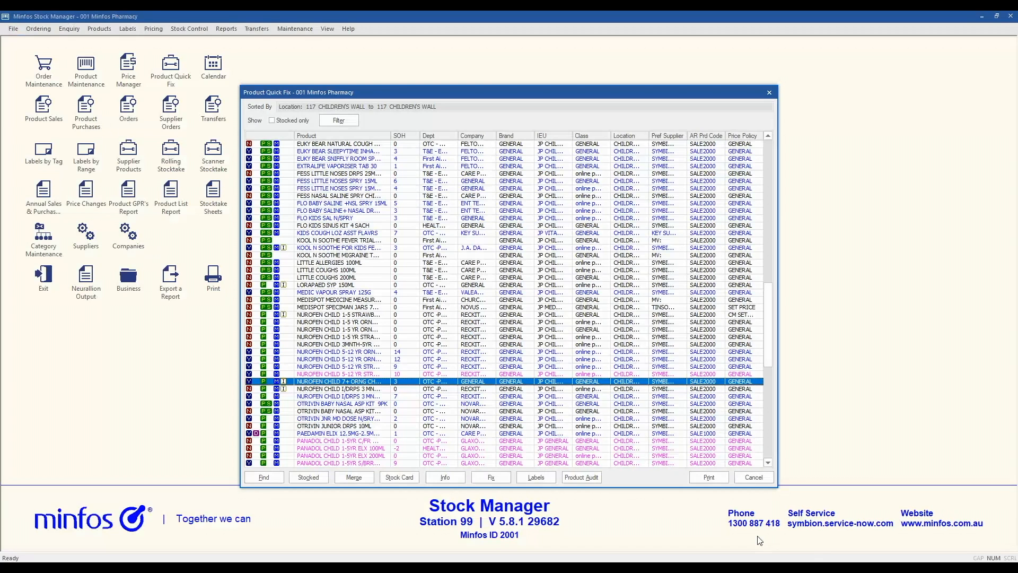
{"action": "left_click", "coordinate": [709, 476]}
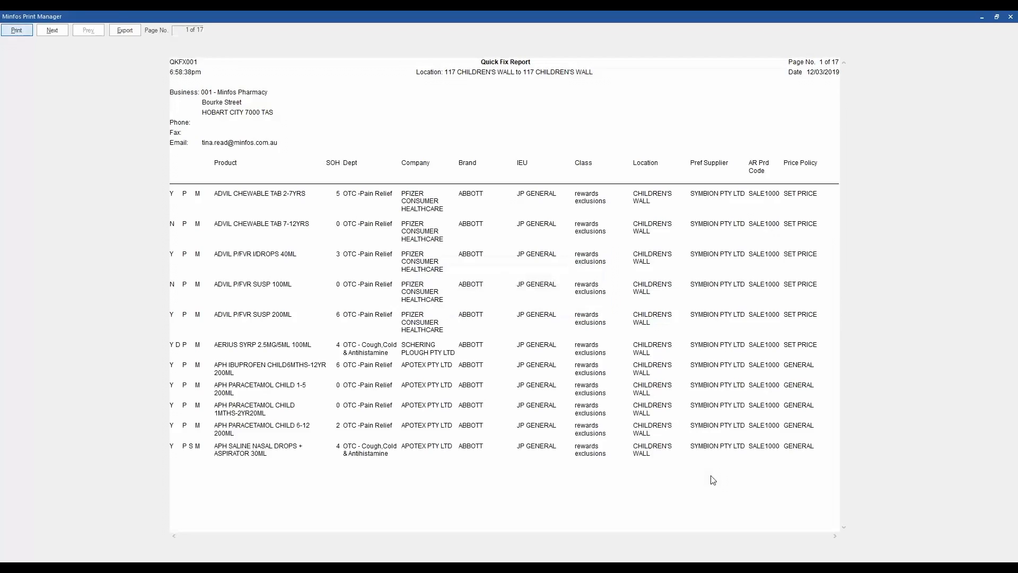
{"action": "mouse_move", "coordinate": [674, 488]}
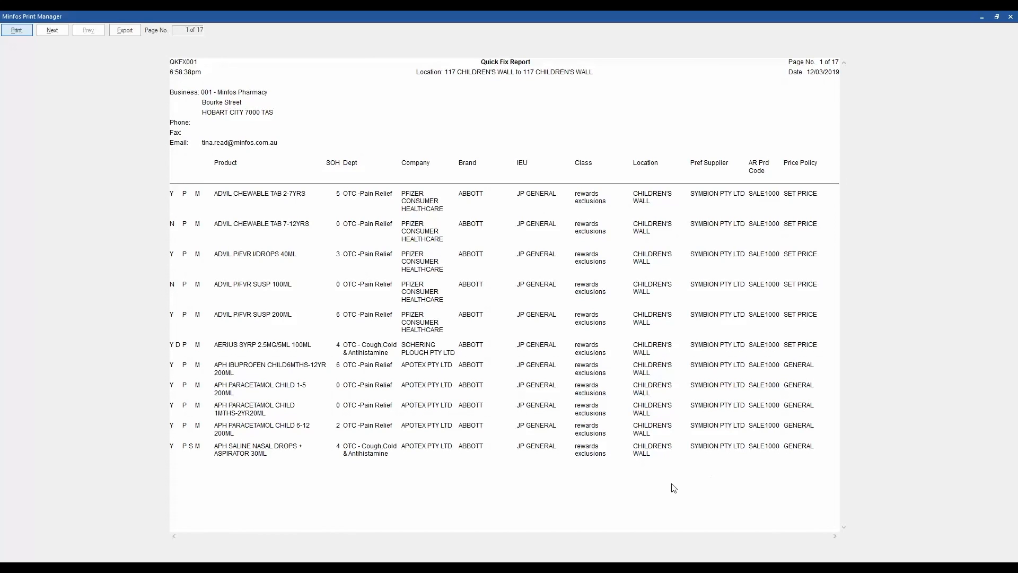